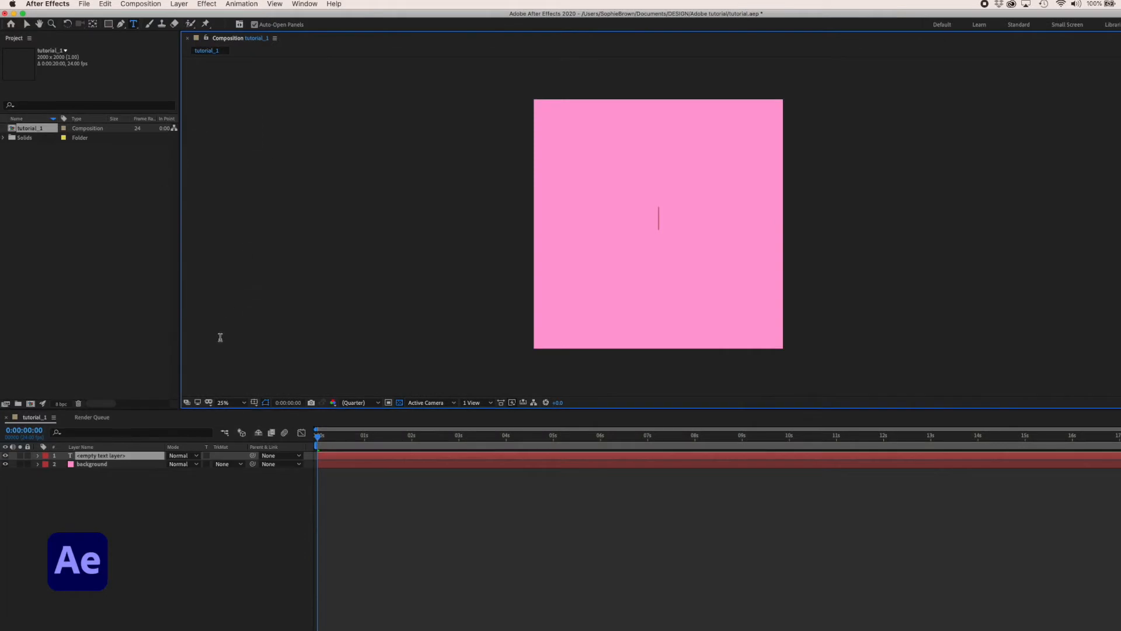
Step: Create a white text layer reading MASK PATHS at the centre of the pink square
text(MASK)
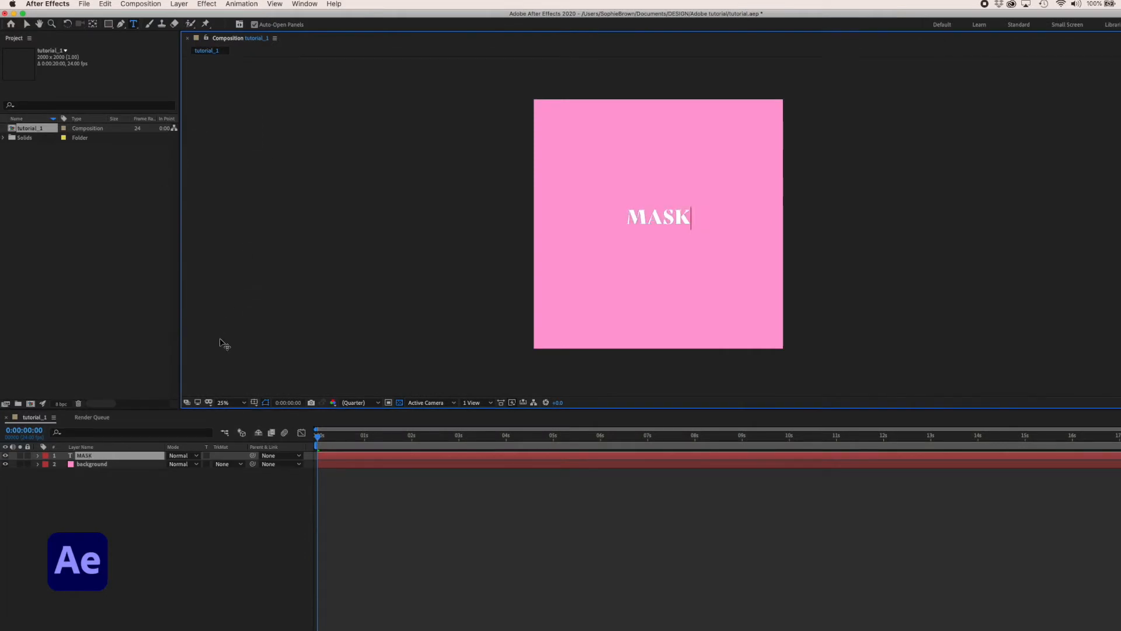
text(PATHS)
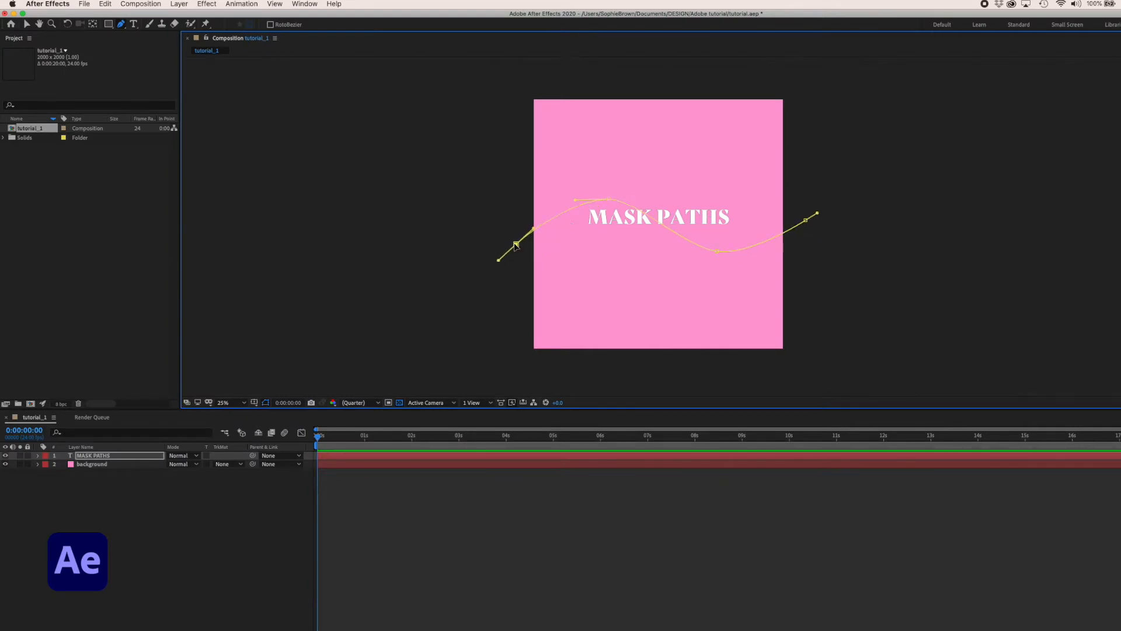
Step: Reveal the MASK PATHS layer's text properties down to its path options
click(37, 455)
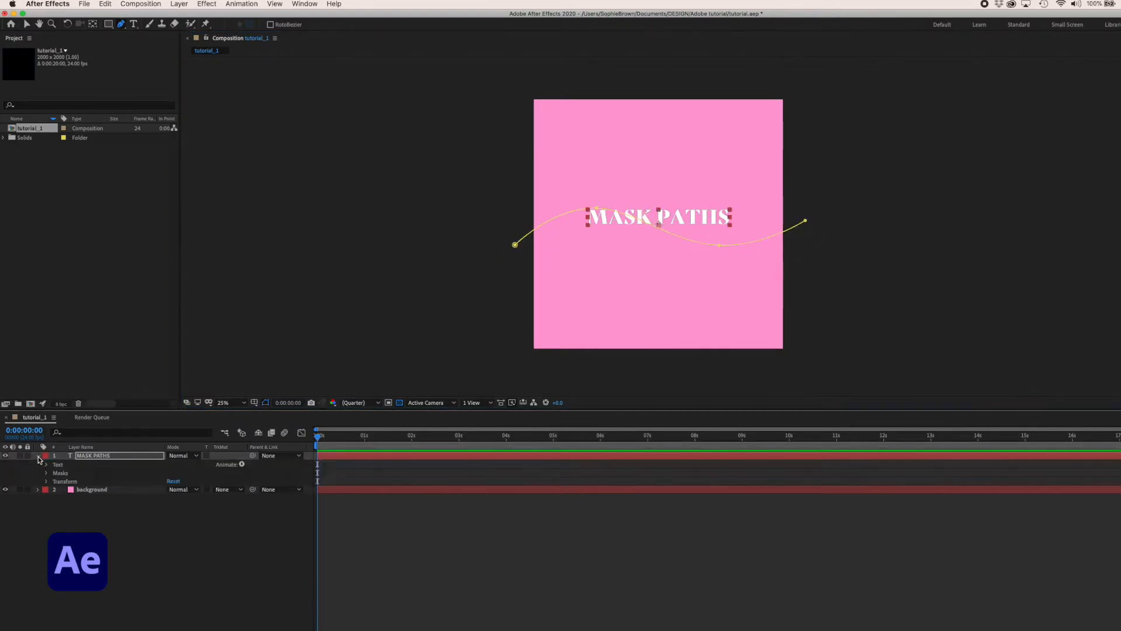
click(47, 464)
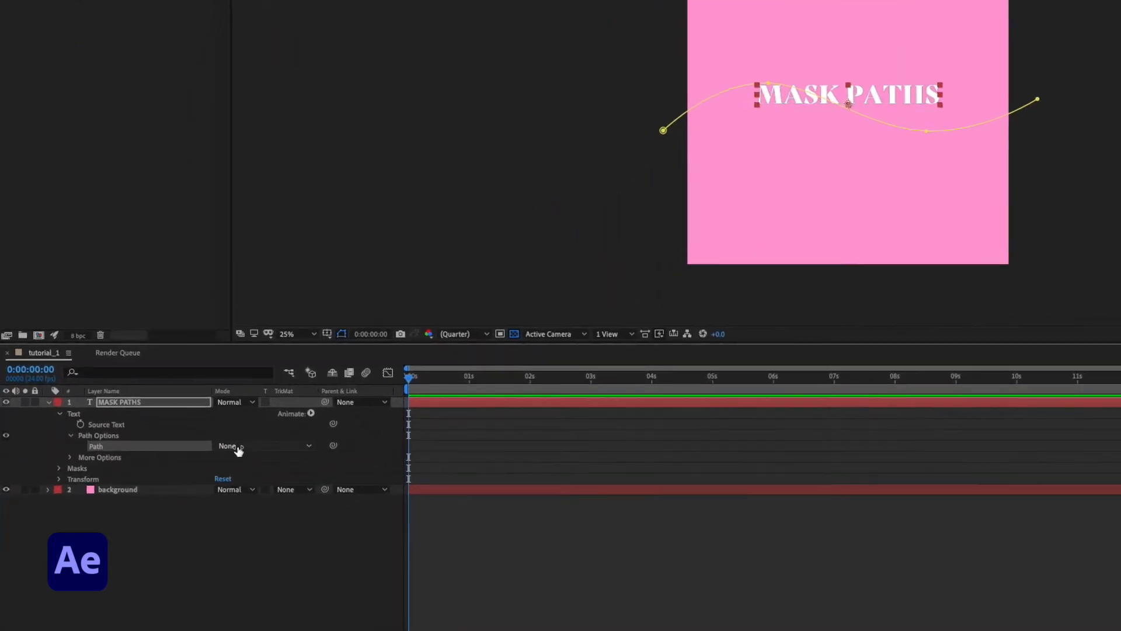
Step: Set the text's Path option to Mask 1 so it follows the wavy path
click(265, 445)
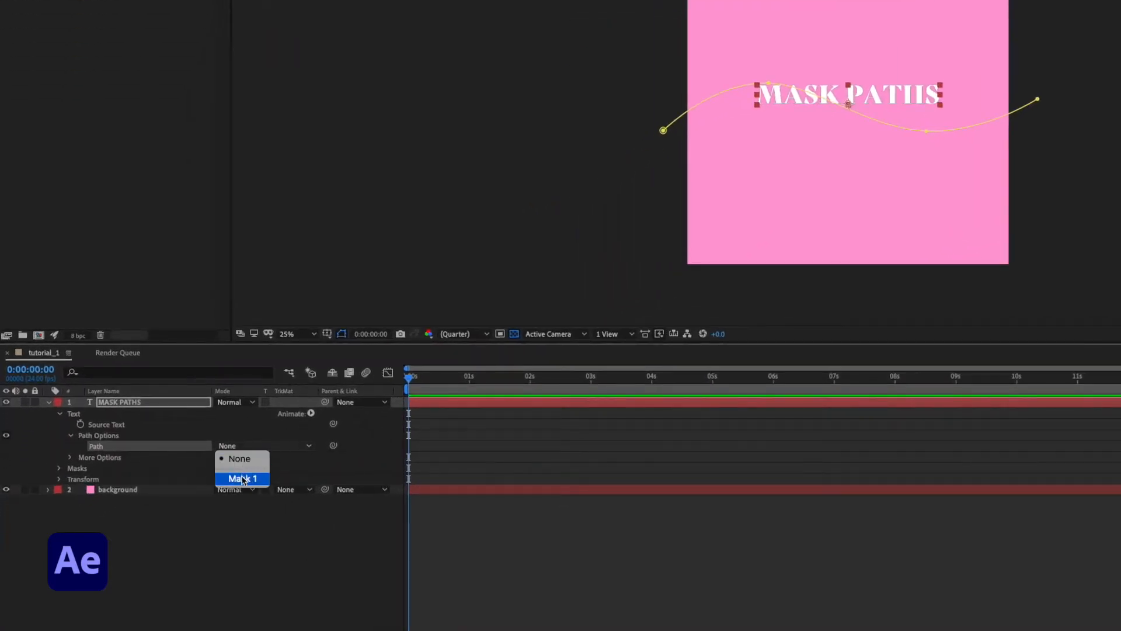
click(242, 477)
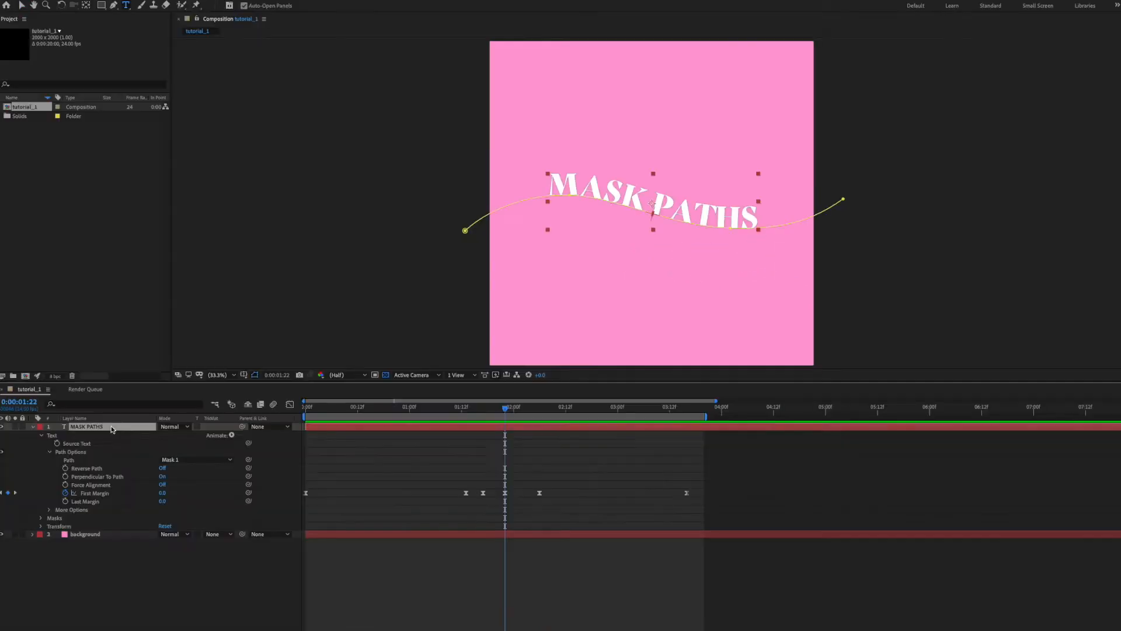
Step: Duplicate the animated MASK PATHS text layer for staggered copies
key(ctrl+d)
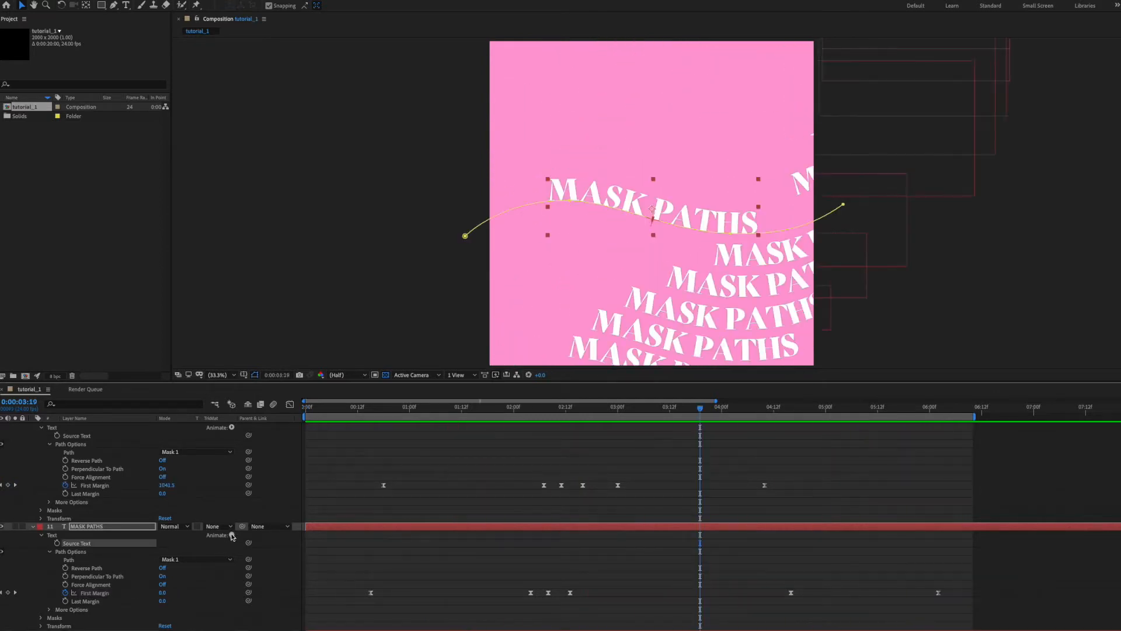
Step: Add a Fill Color > RGB text animator to one MASK PATHS copy
click(232, 534)
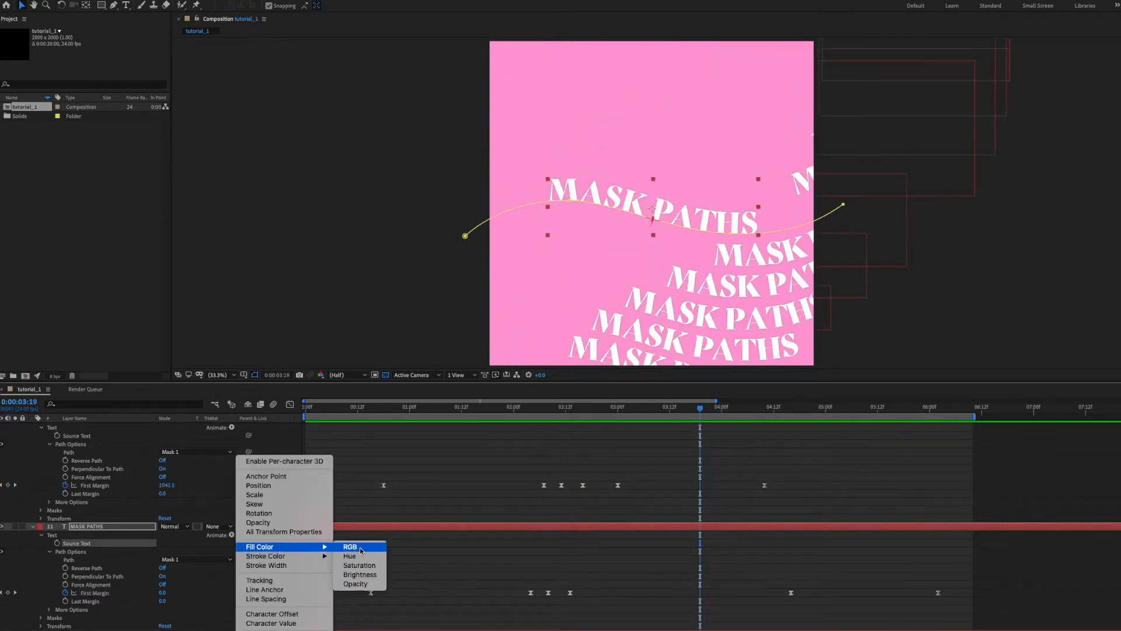
click(351, 547)
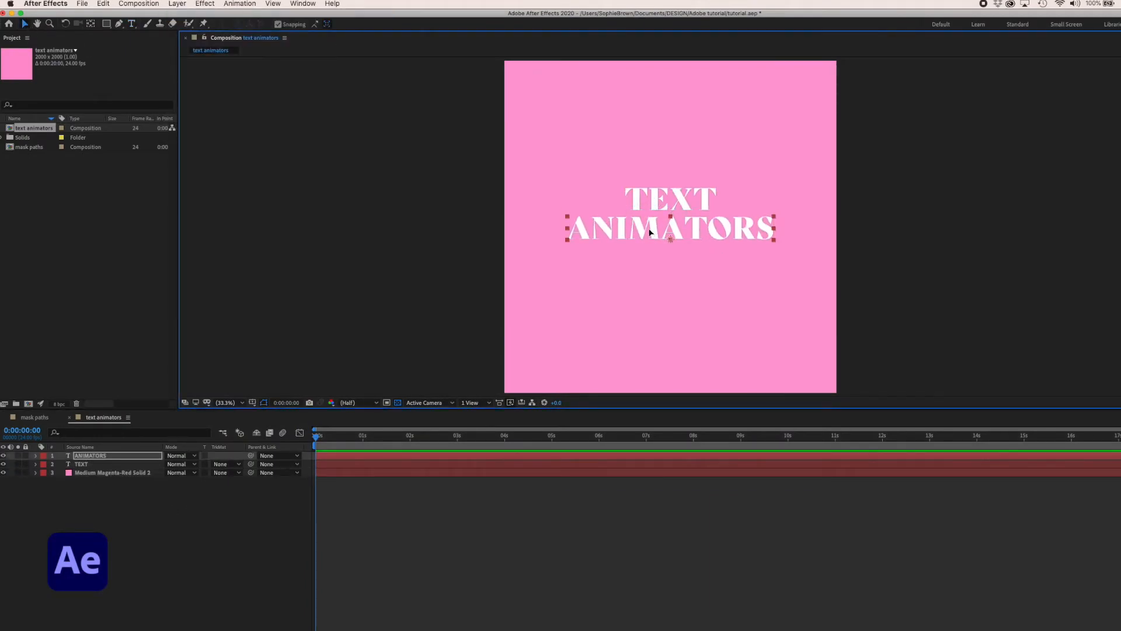
Step: Expand the TEXT layer to show its text properties
click(419, 224)
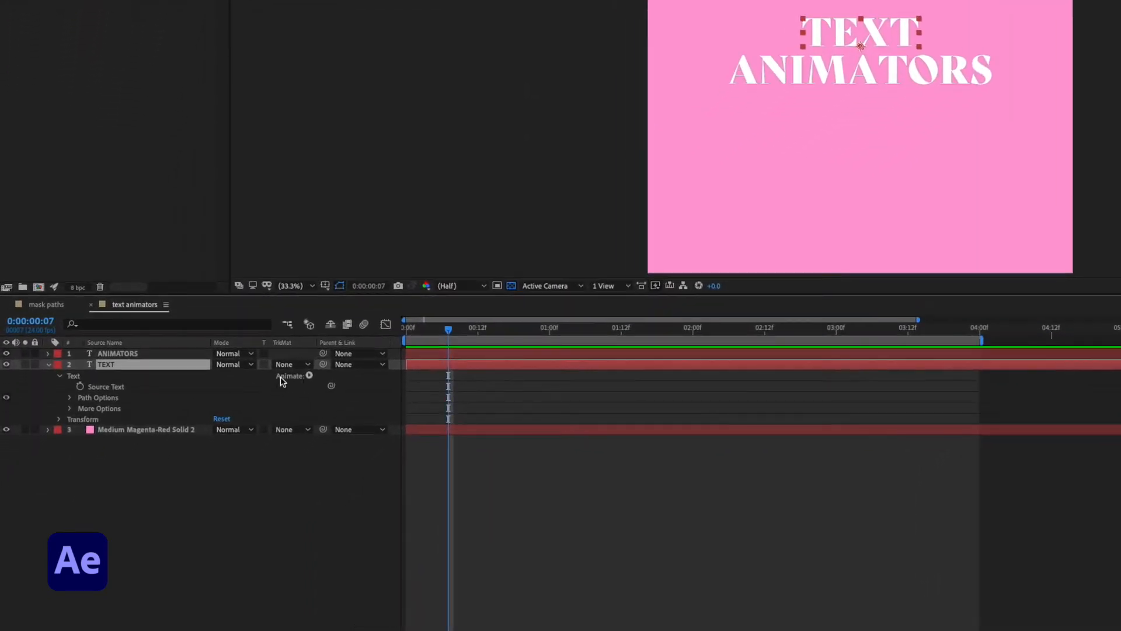
Step: Add a Scale animator to TEXT at 0% and keyframe Range Selector 1's offset
click(291, 375)
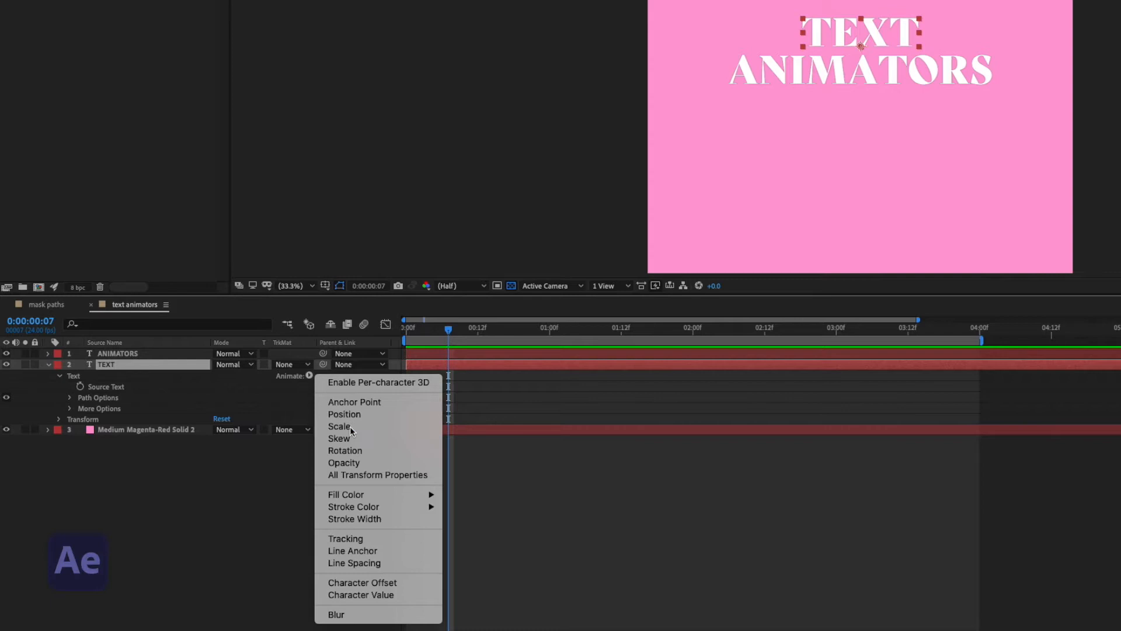
click(338, 426)
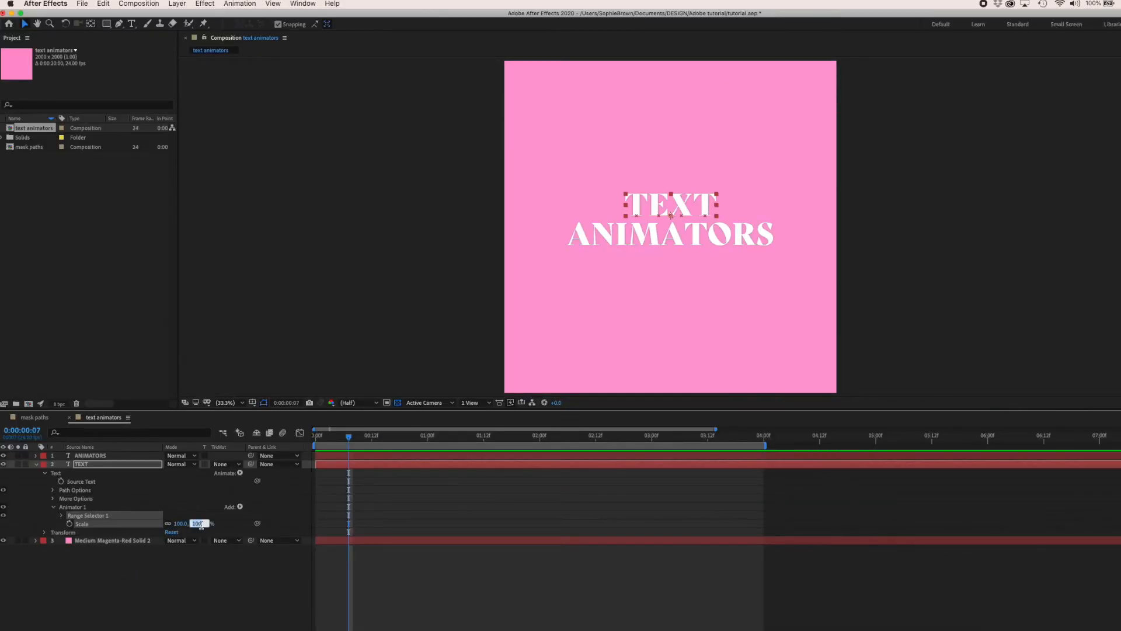
click(62, 516)
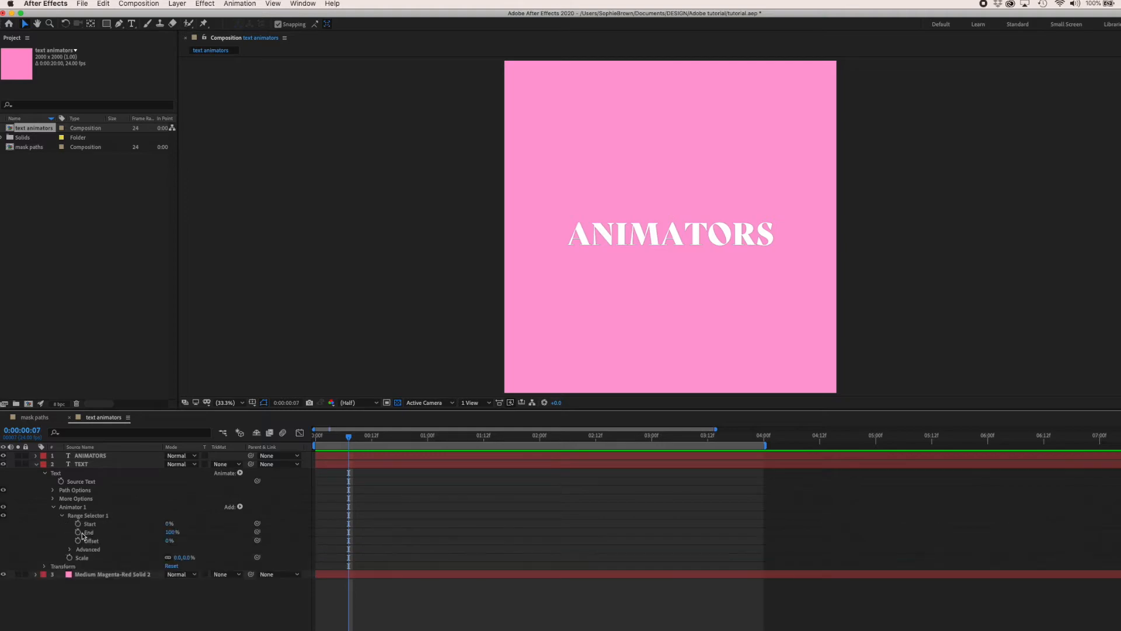
click(80, 464)
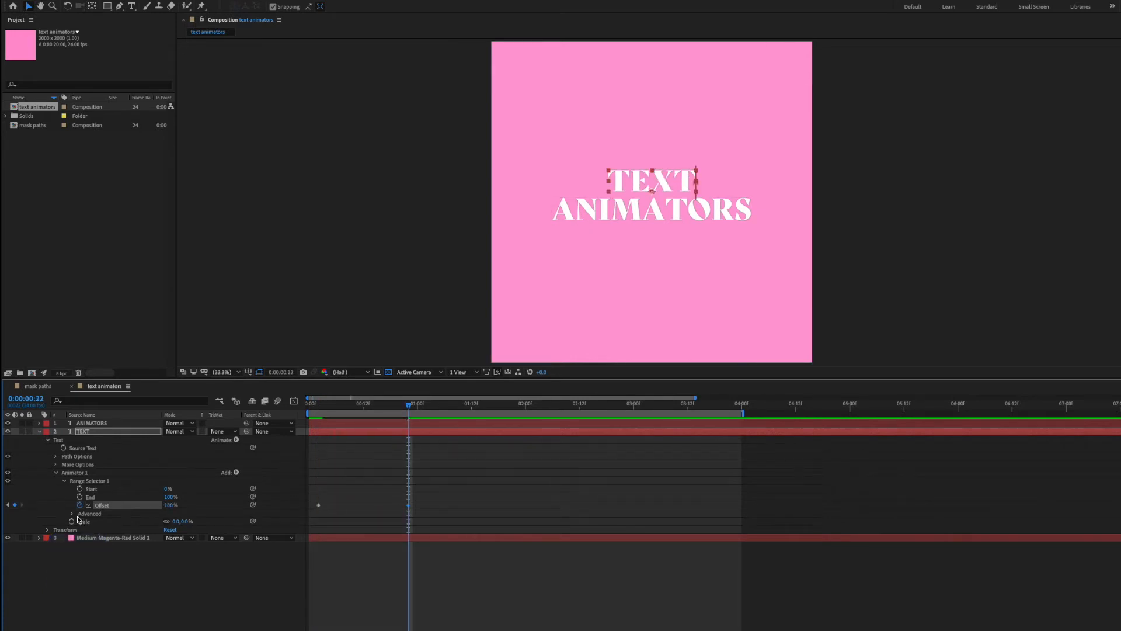
Step: Under Advanced, change the range shape from Square to Triangle, then Round
click(90, 514)
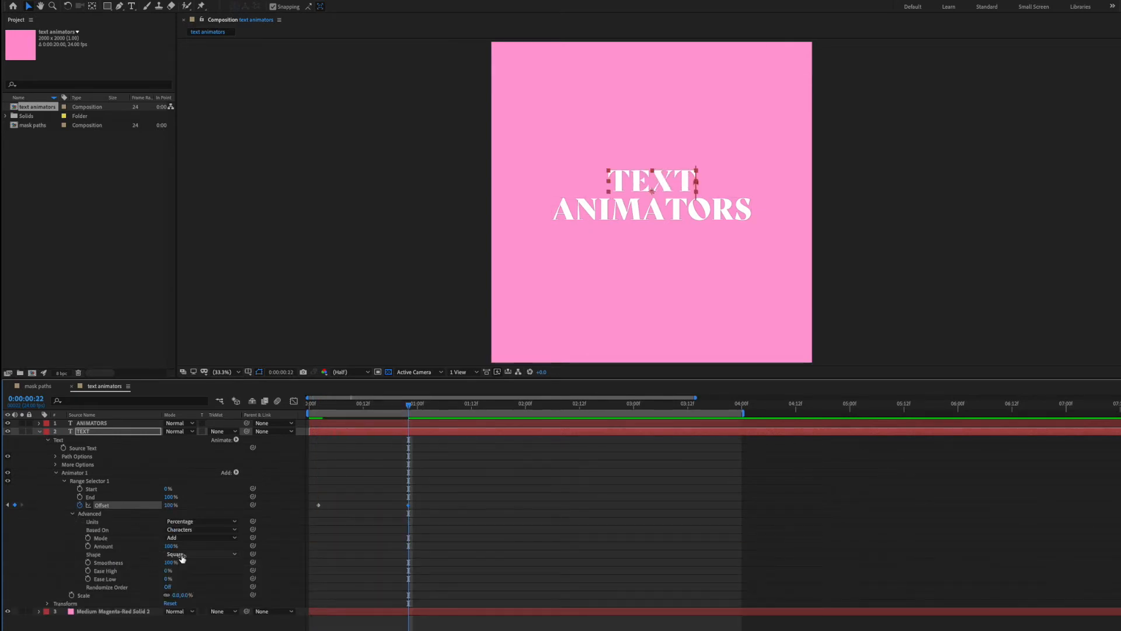
click(175, 554)
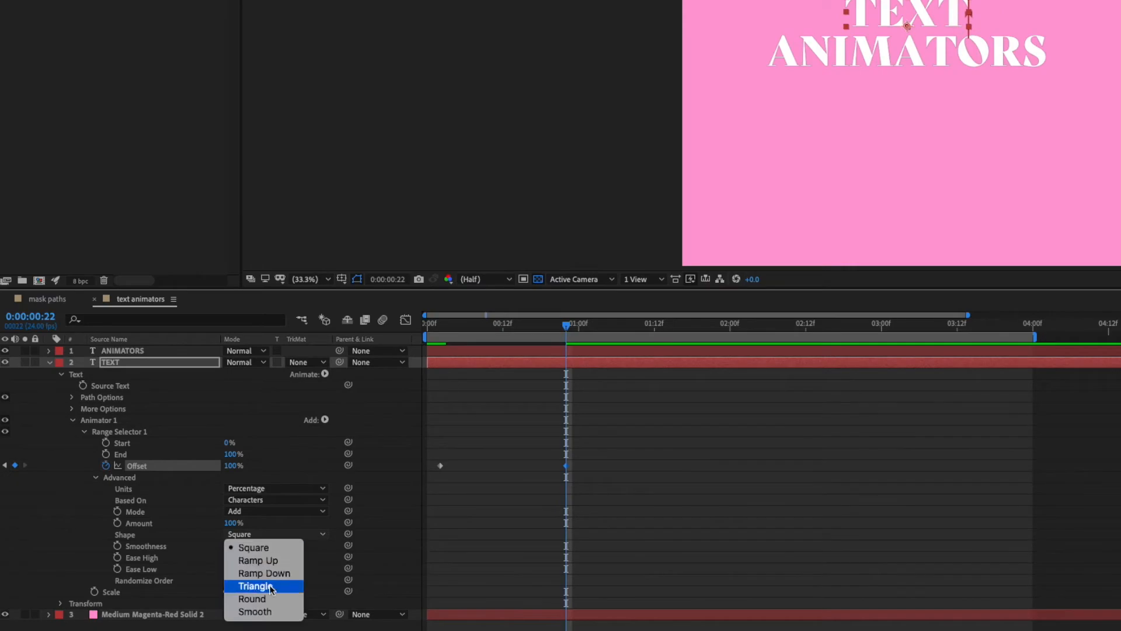
click(236, 597)
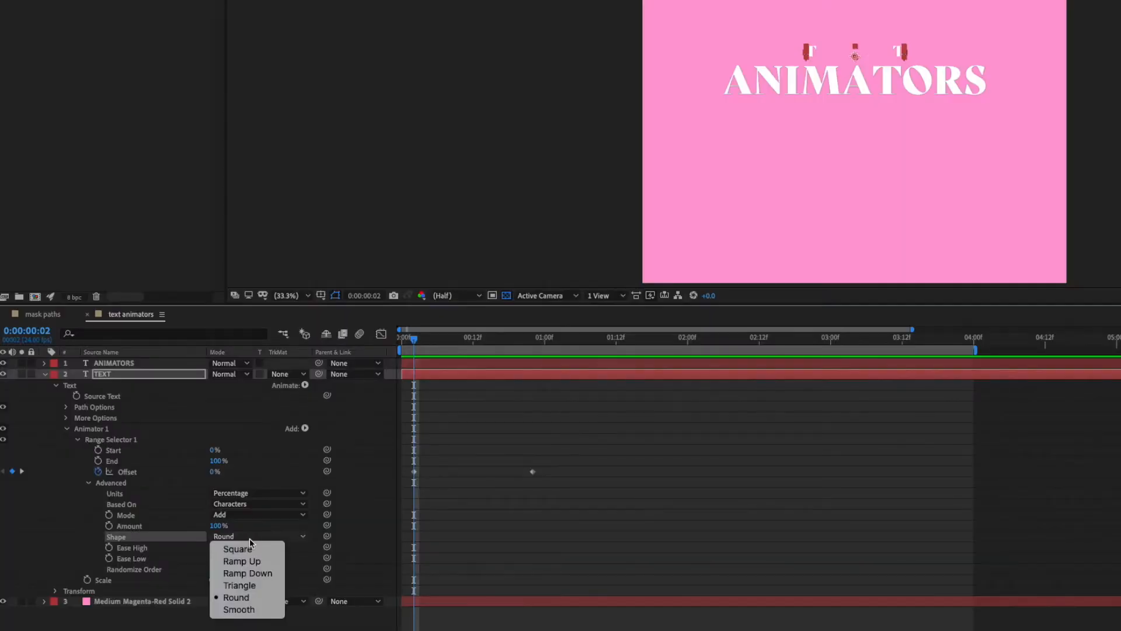
click(242, 561)
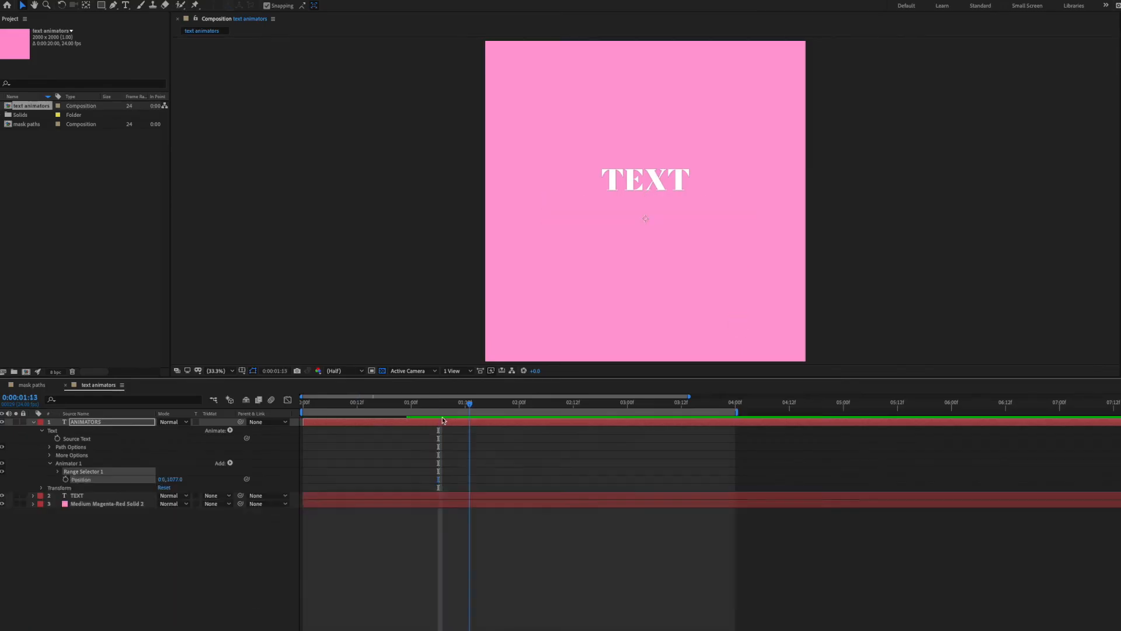
Step: Keyframe the ANIMATORS position animator's range offset to time its move
click(59, 470)
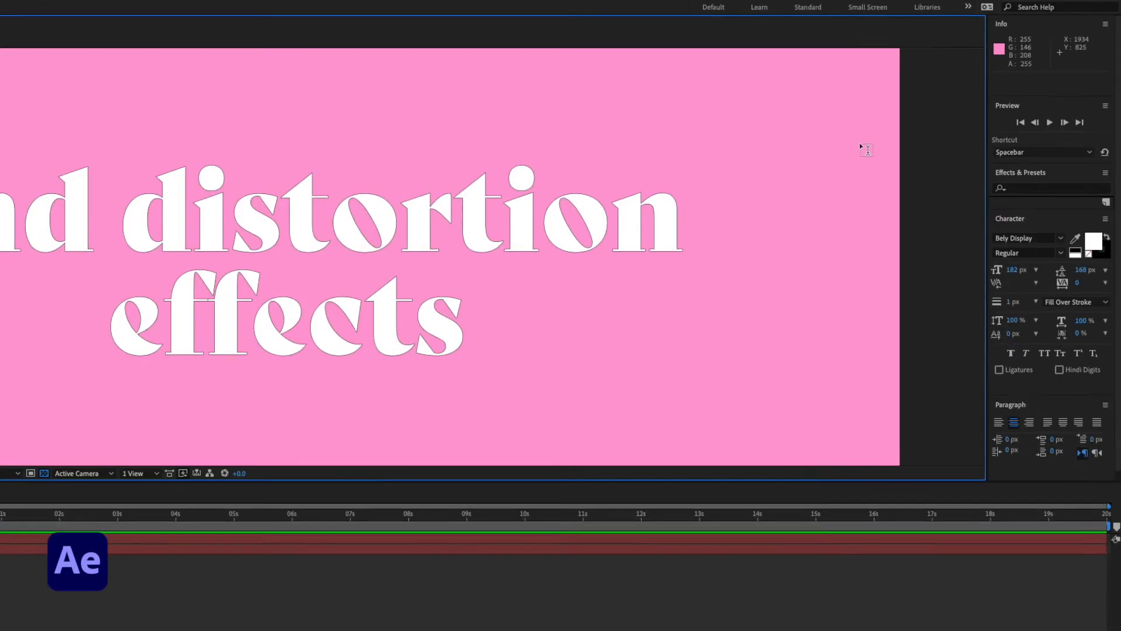
Step: Search the Effects & Presets panel for the Ripple effect
text(ripp)
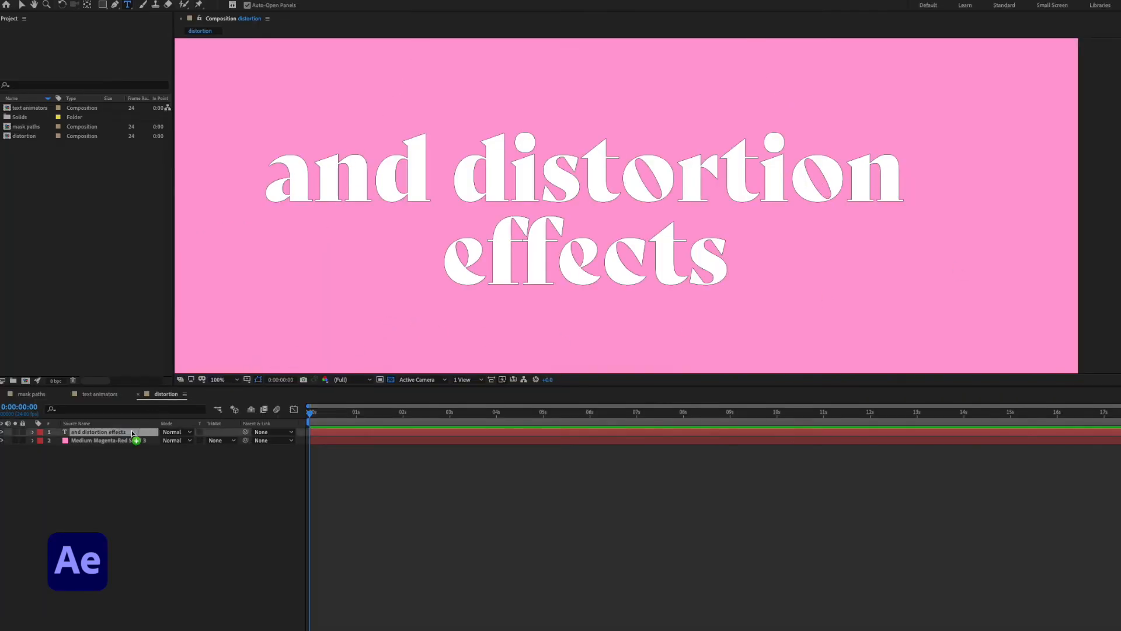
Step: Apply Ripple to the 'and distortion effects' text with radius 82 and wave height 25
click(97, 431)
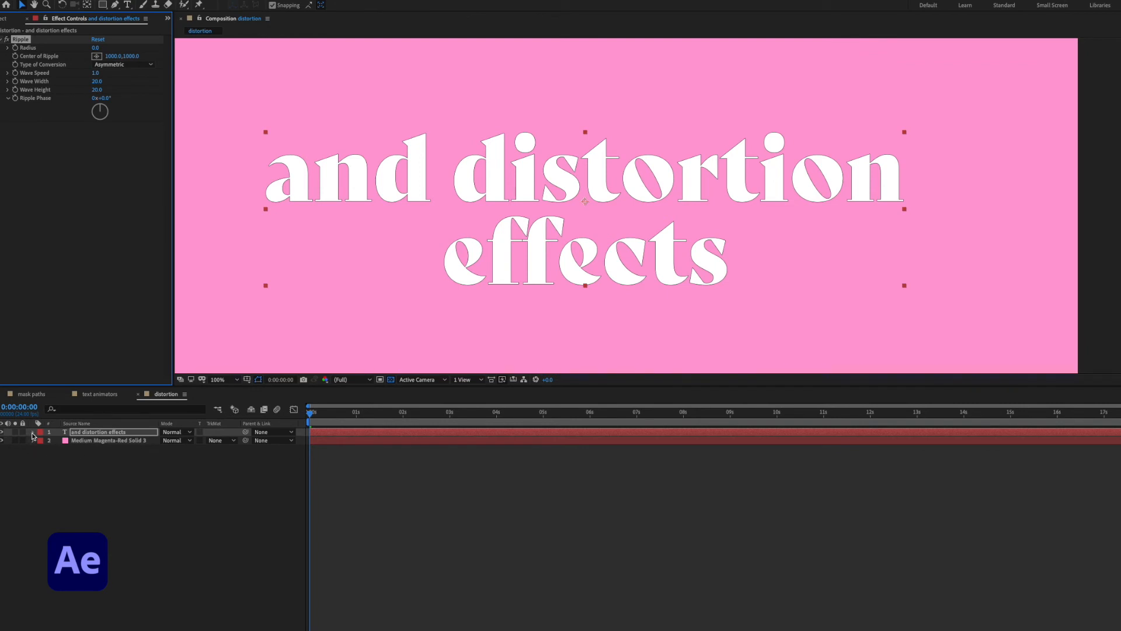
click(7, 431)
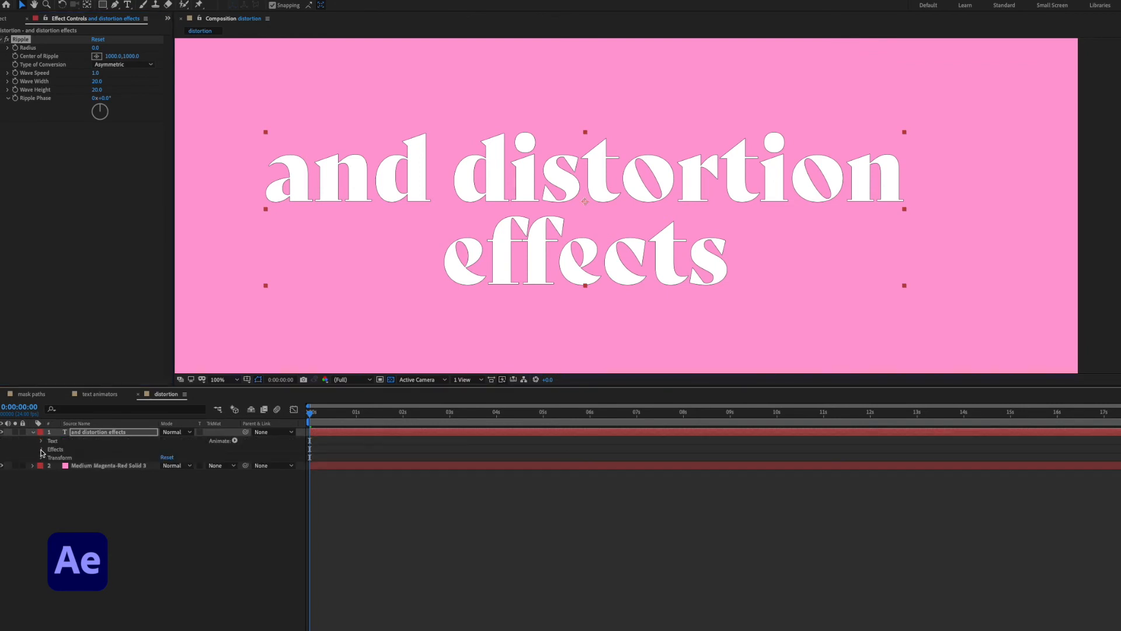
click(42, 448)
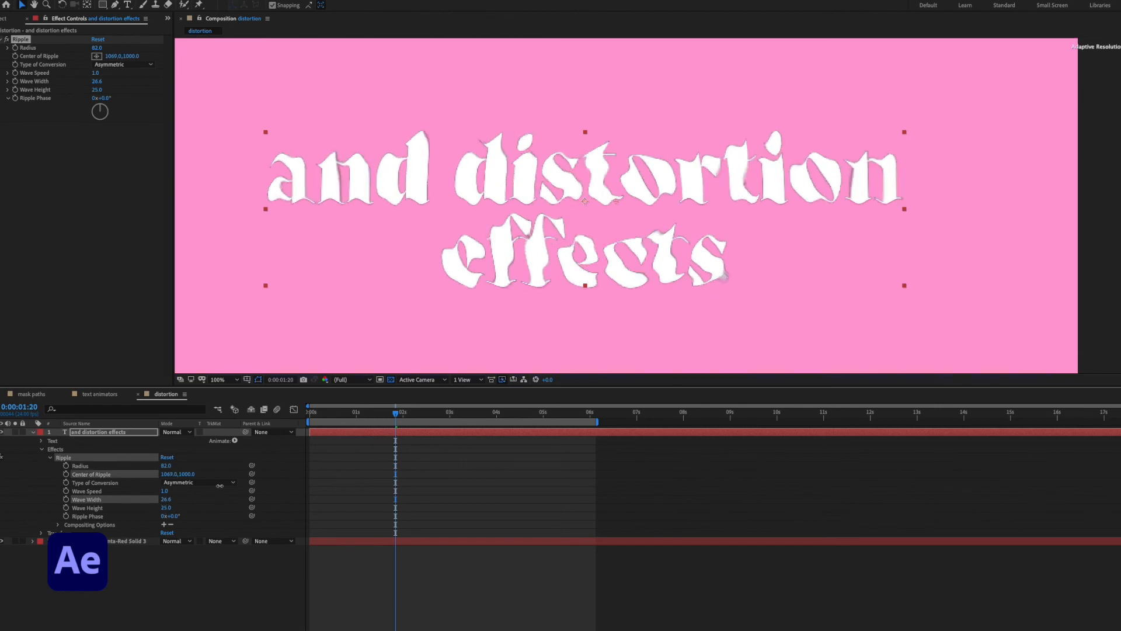
click(311, 411)
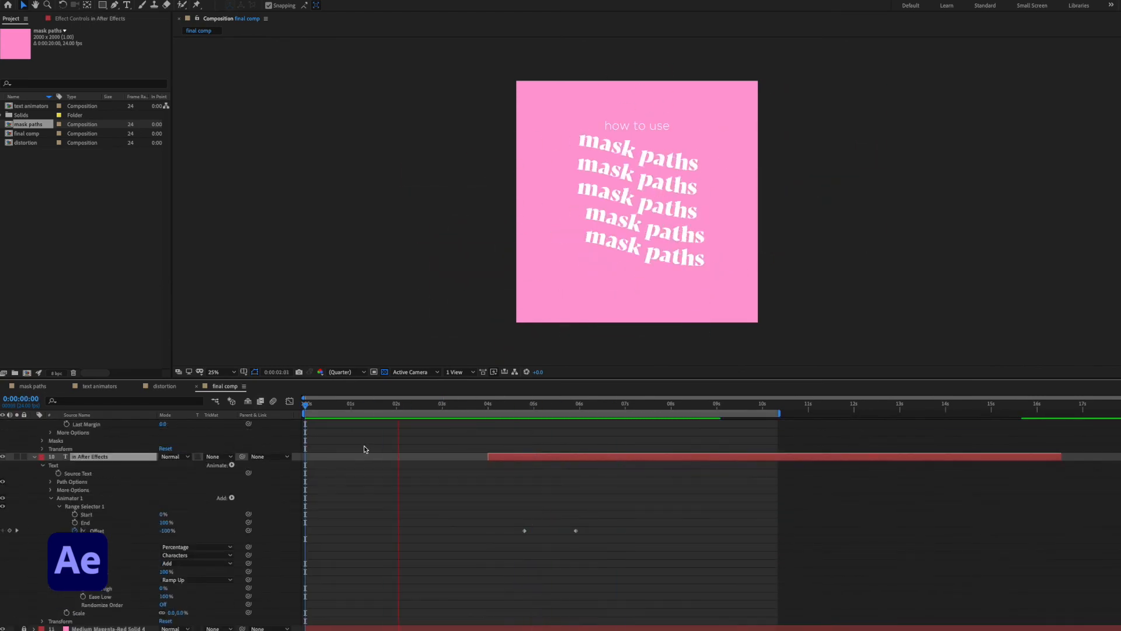
Step: Set the distortions text animator's Range Selector shape to Ramp Up in final comp
click(171, 563)
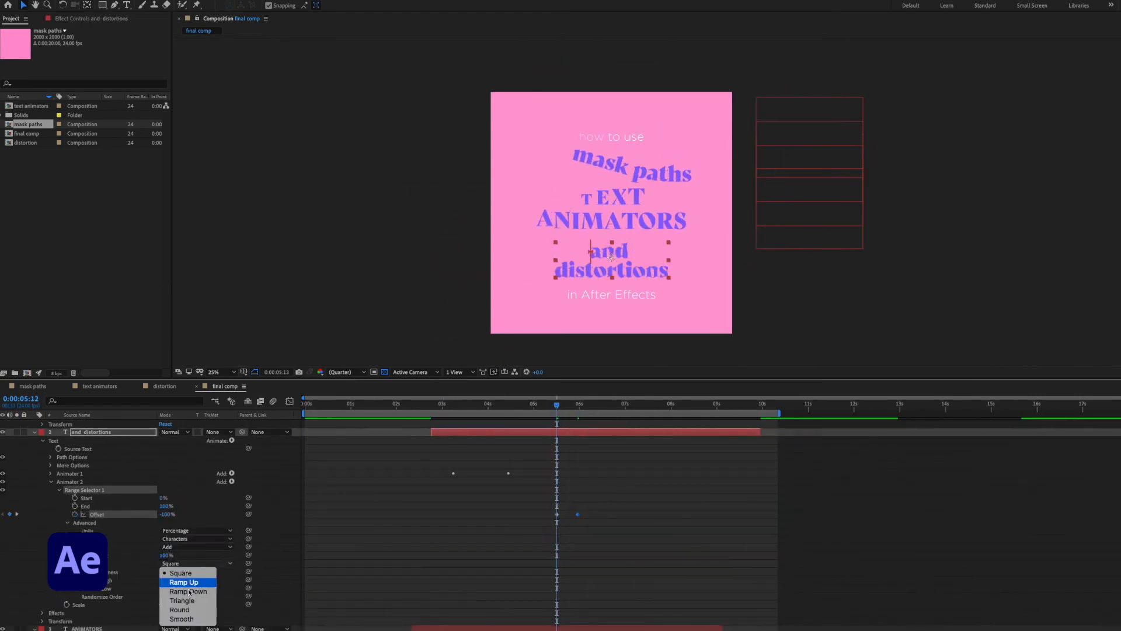